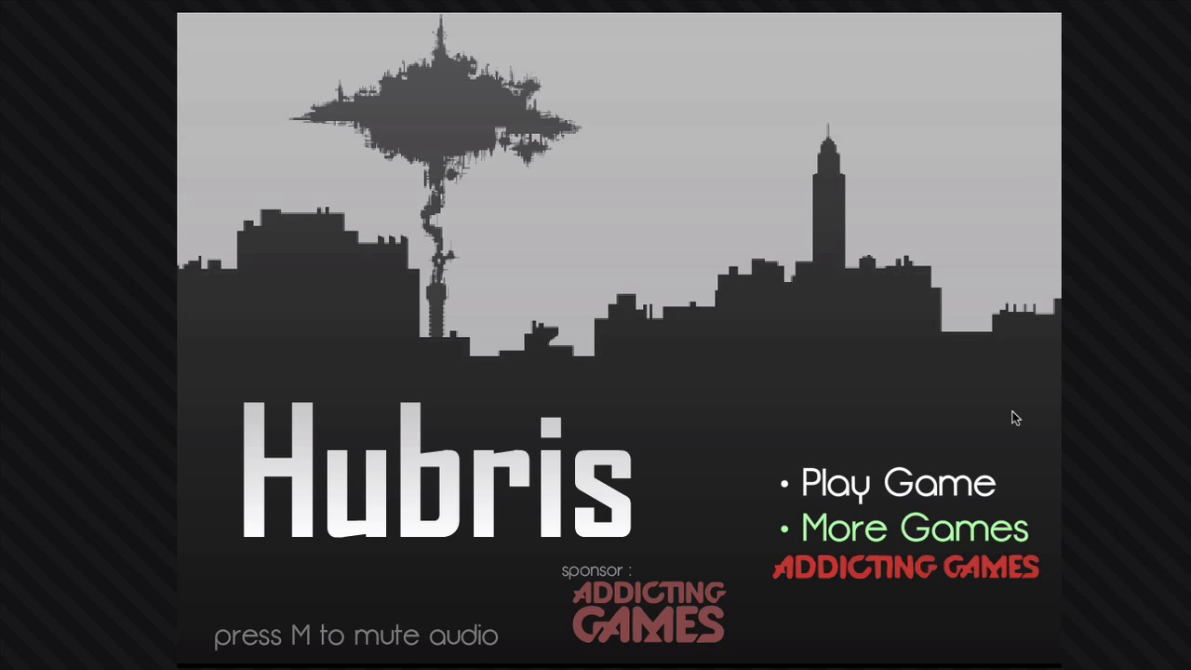
Start a new game and pick Act I level 1, Independent.
click(897, 482)
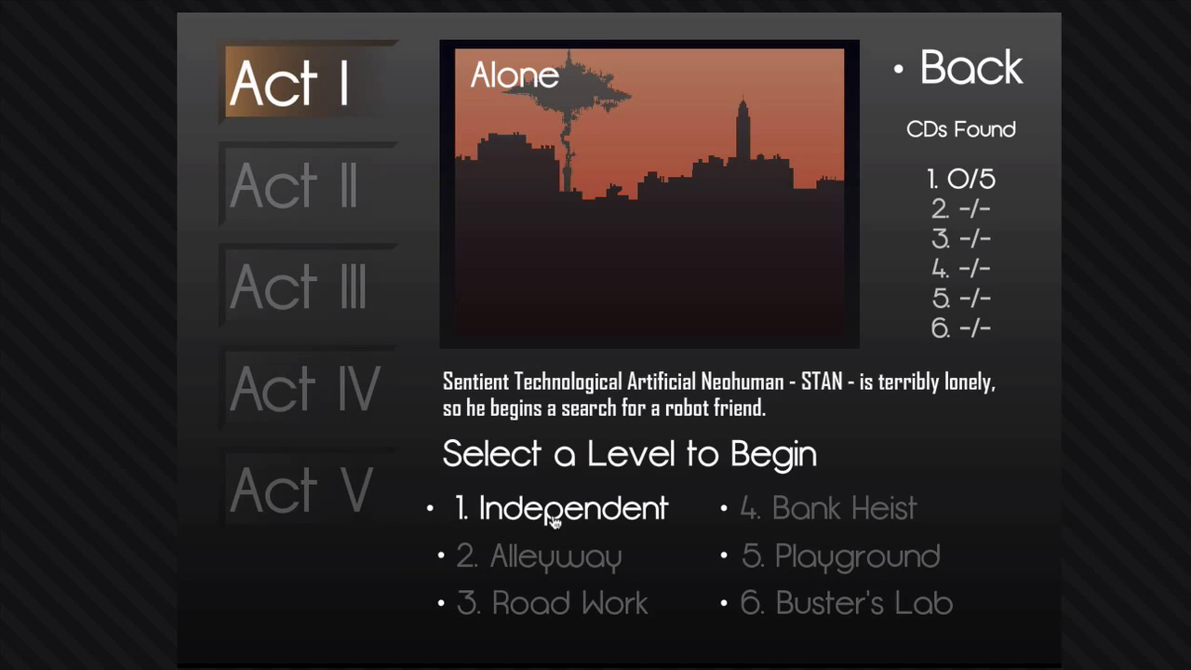
click(562, 508)
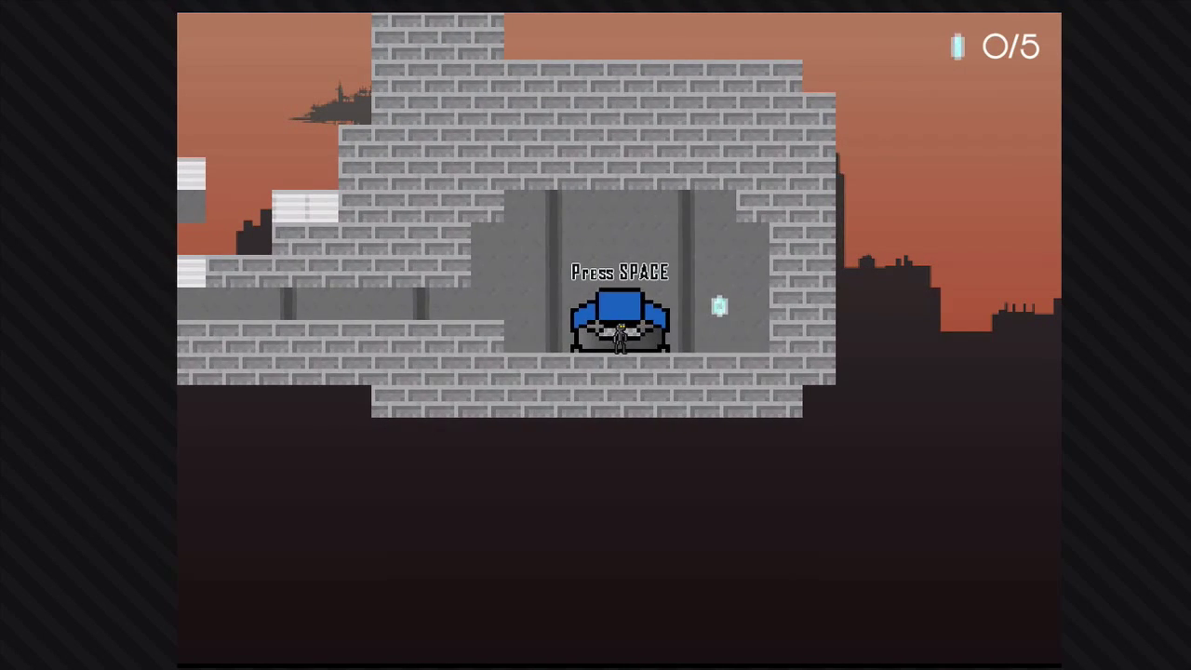
Read the opening terminal and robot dialogue, then exit Independent holding 2 of 5 discs.
key(space)
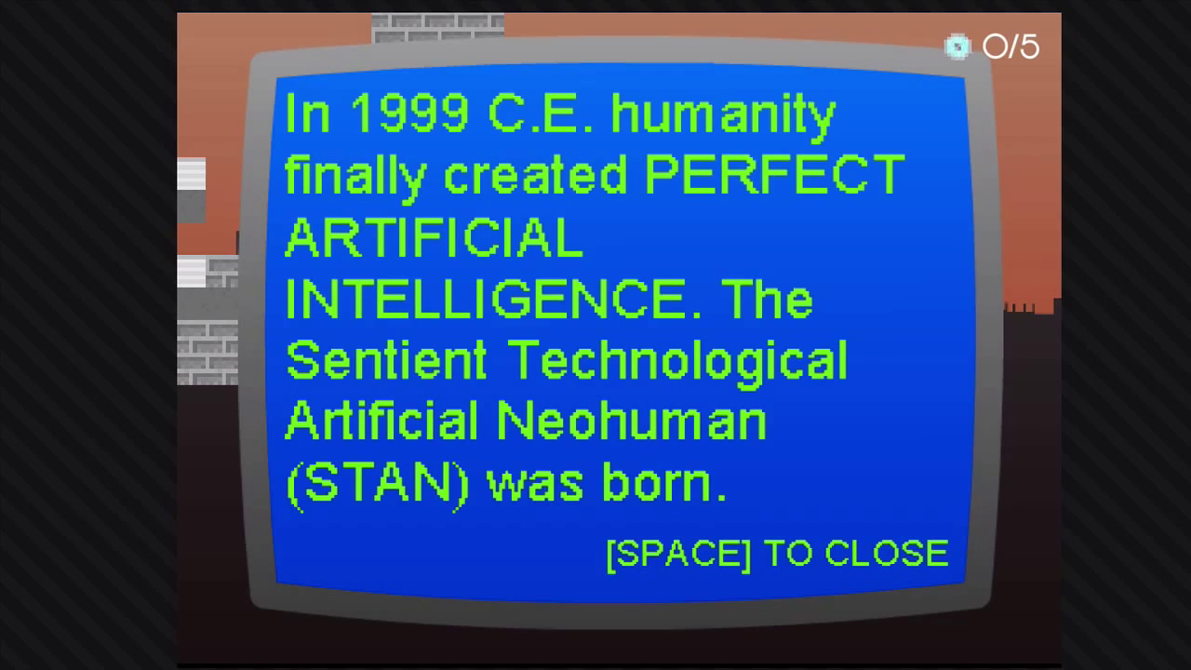
key(space)
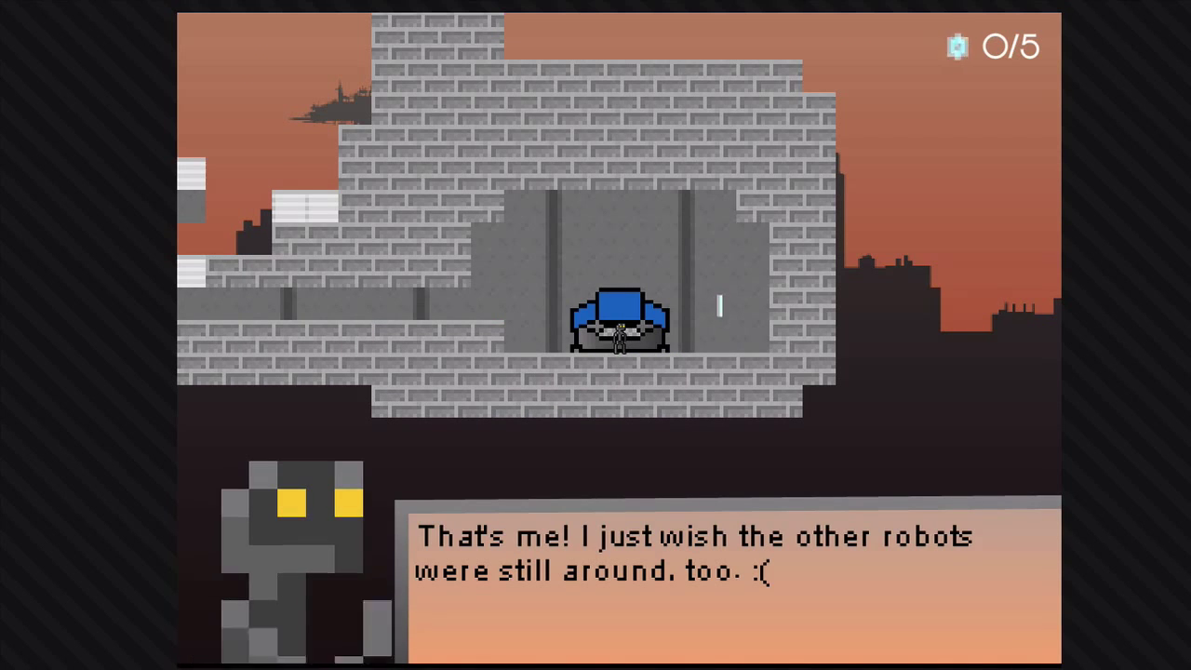
key(space)
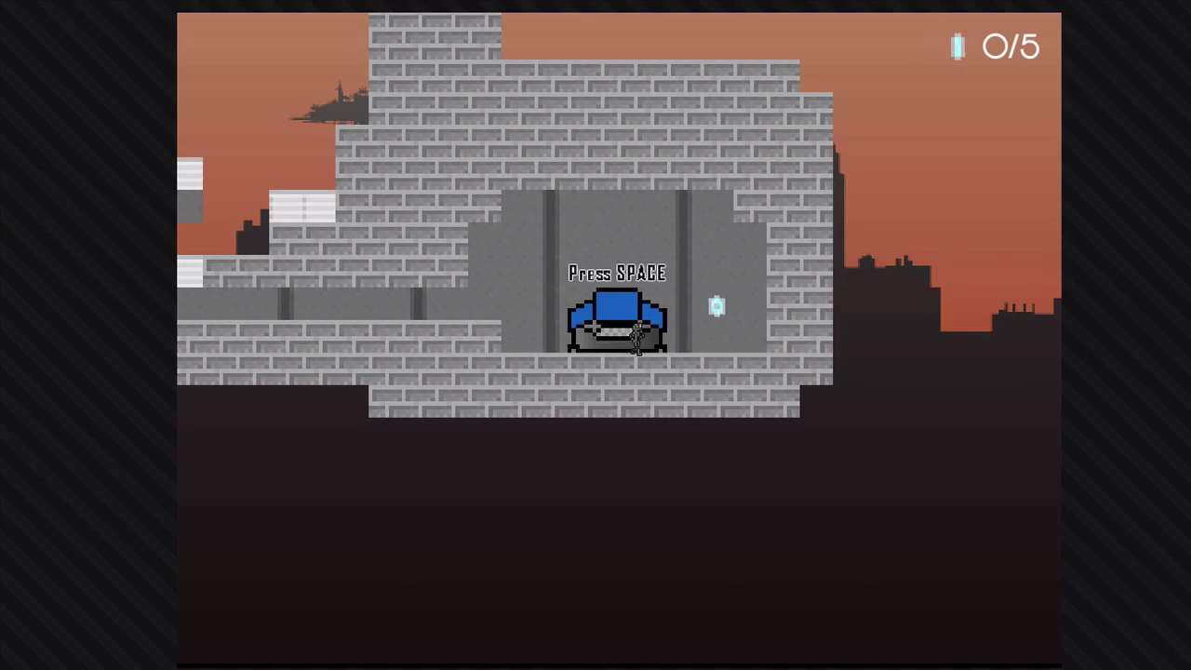
key(space)
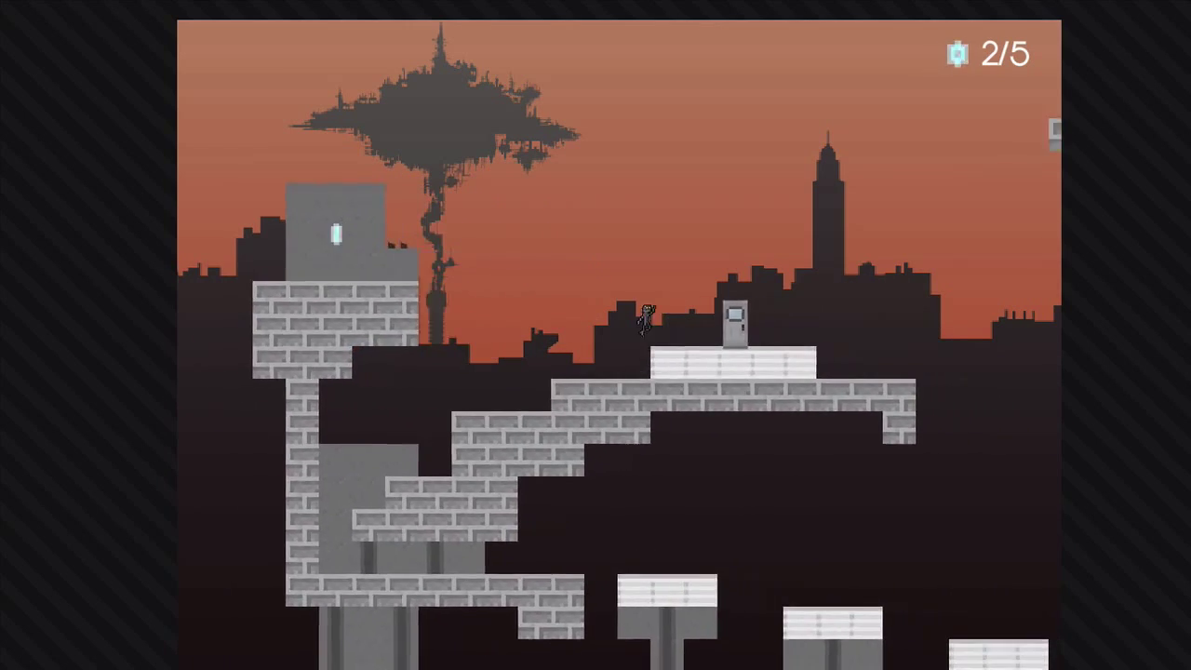
key(Right)
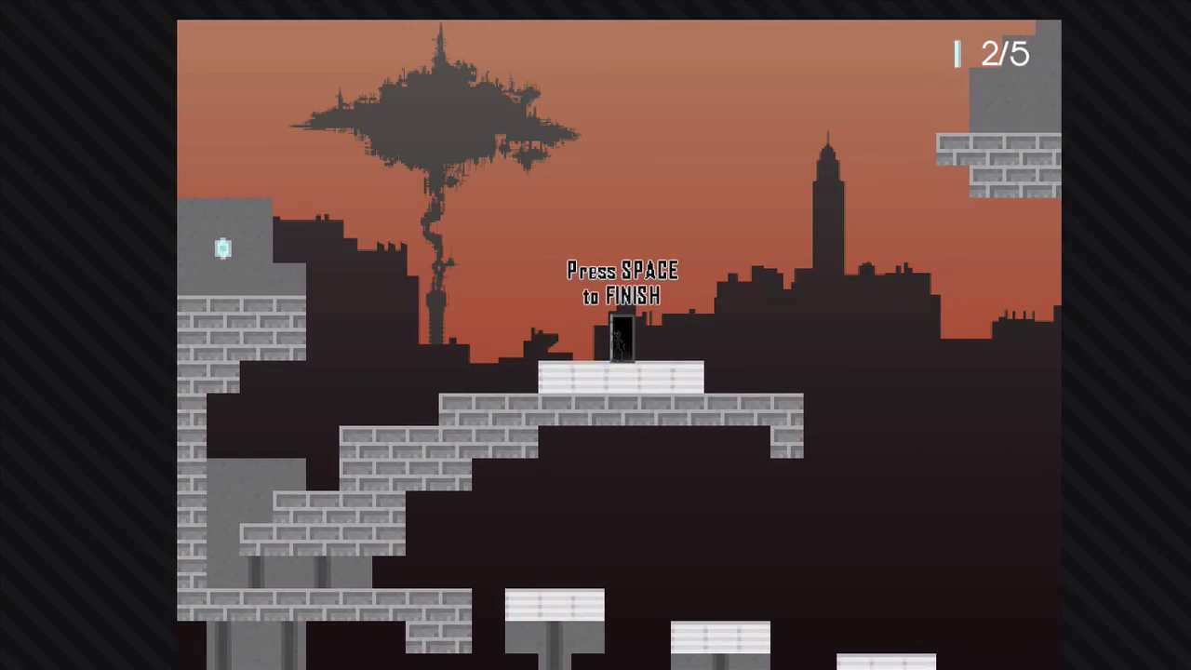
key(space)
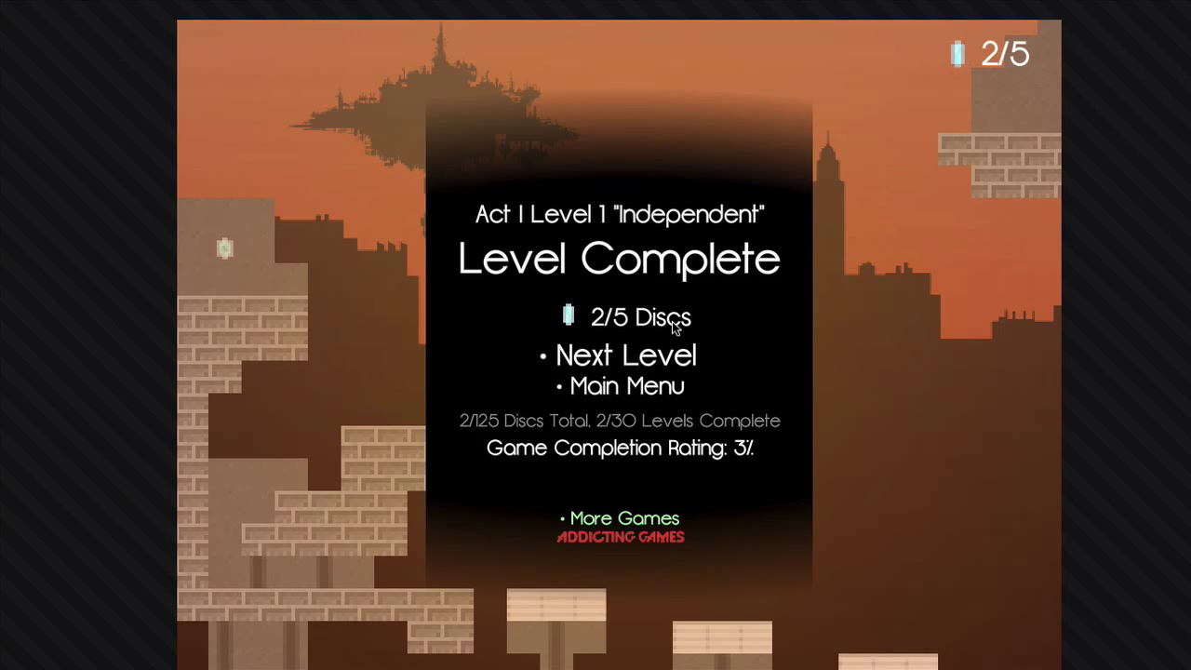
Advance to Alleyway and finish it at the exit door with 3 of 5 discs.
click(626, 355)
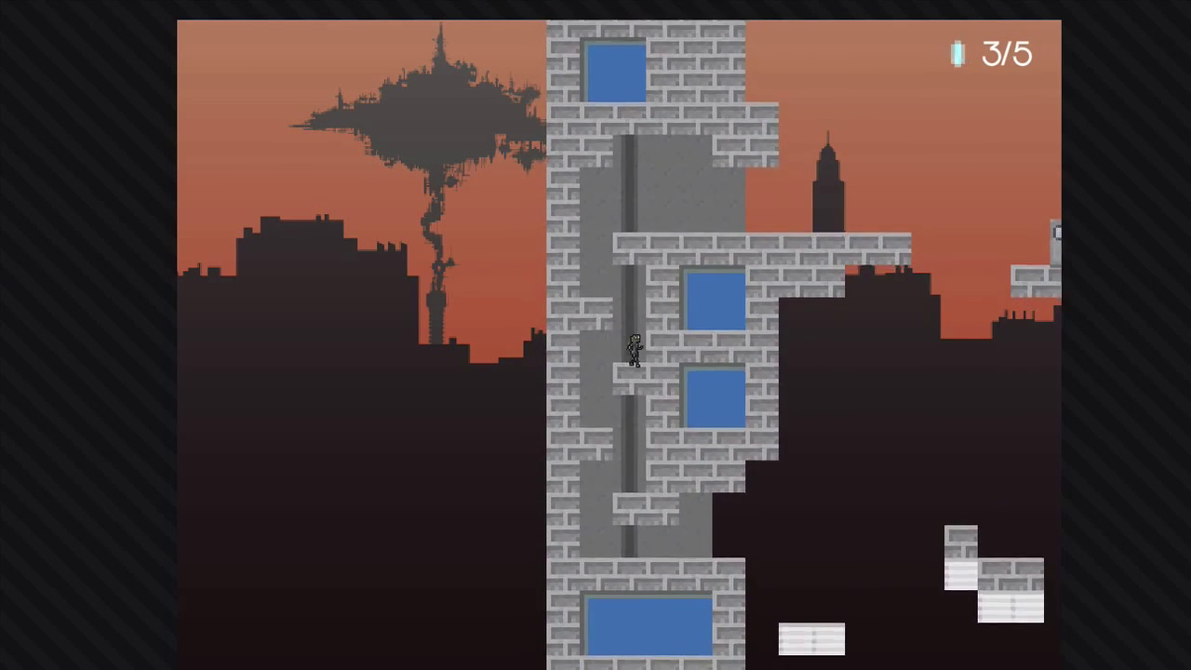
key(up)
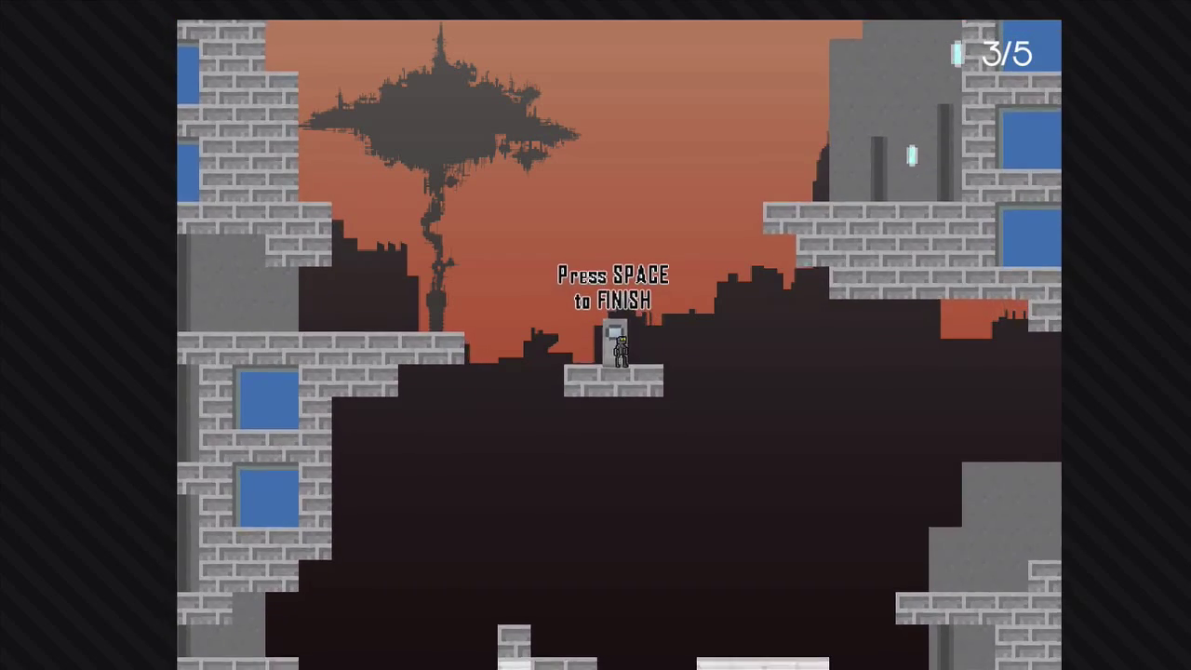
key(space)
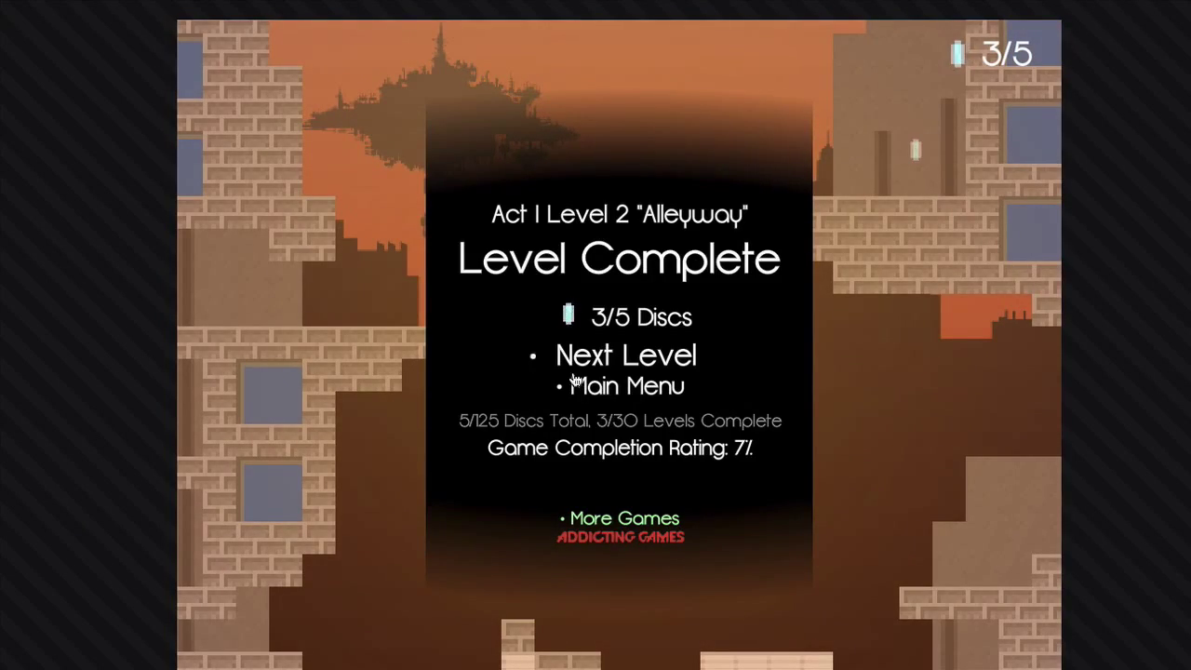
Advance to the next level and dismiss the double-jump update announcement.
click(626, 354)
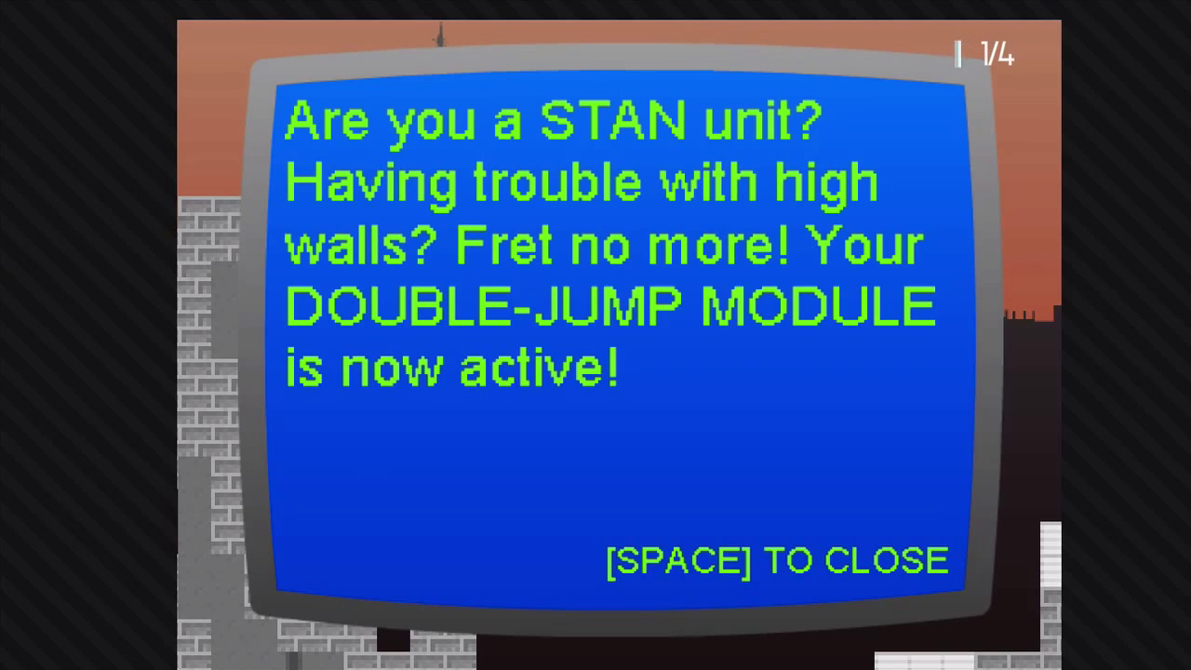
key(space)
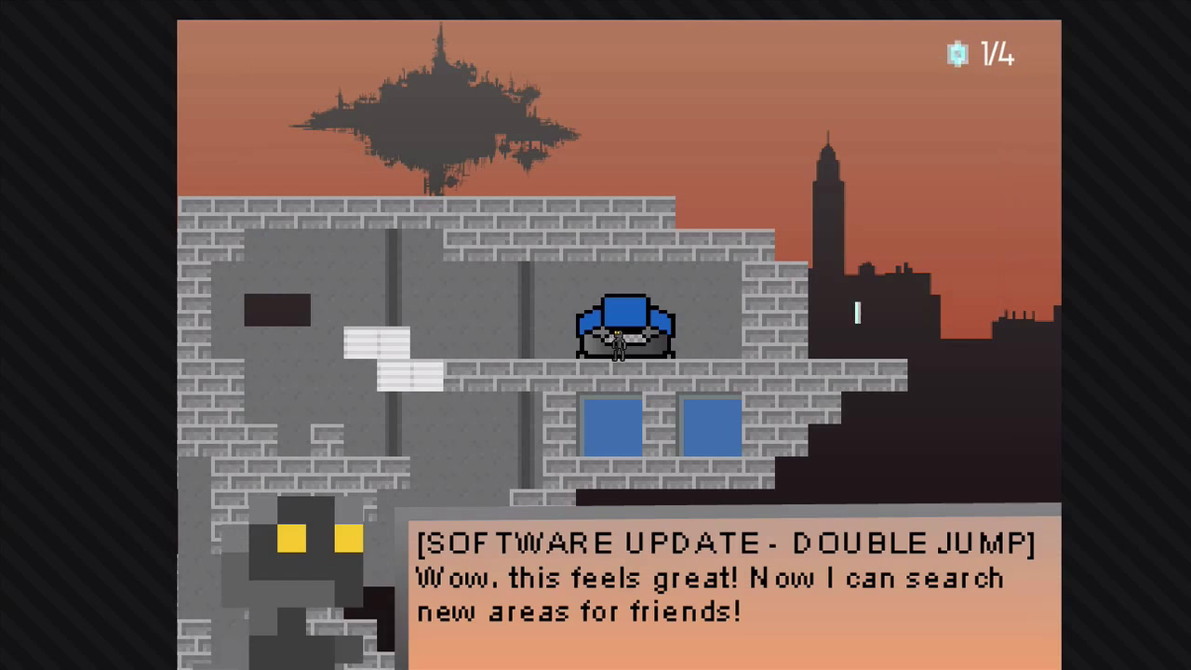
Activate double jump and finish Road Work at the exit with all 4 discs.
key(space)
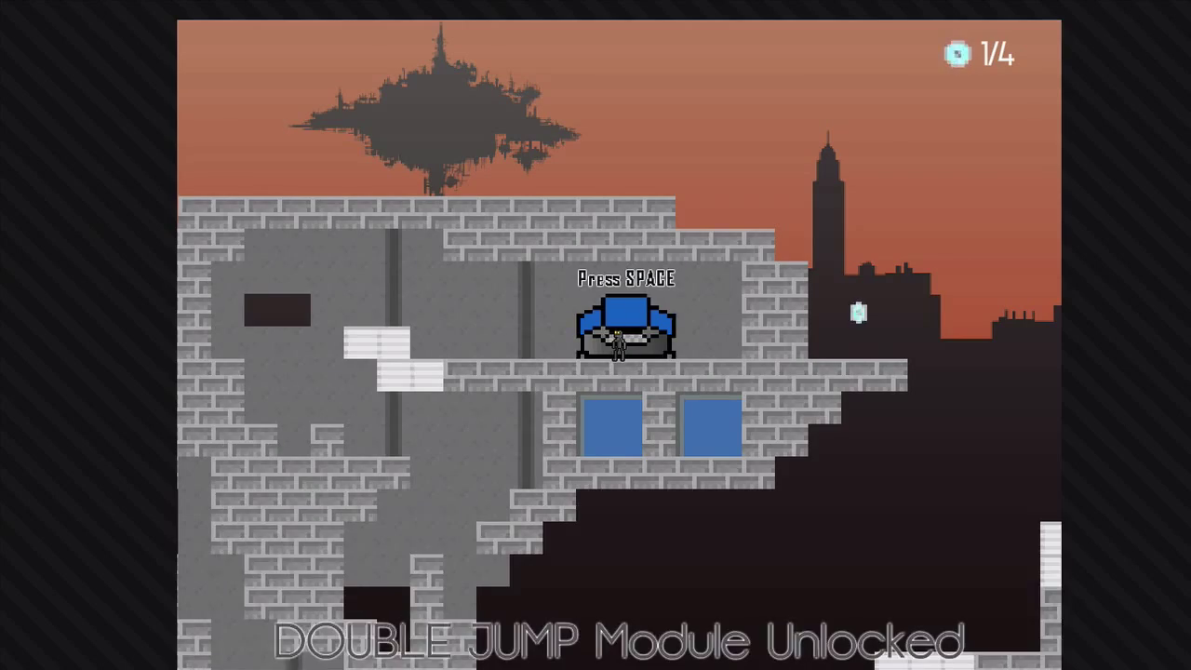
key(space)
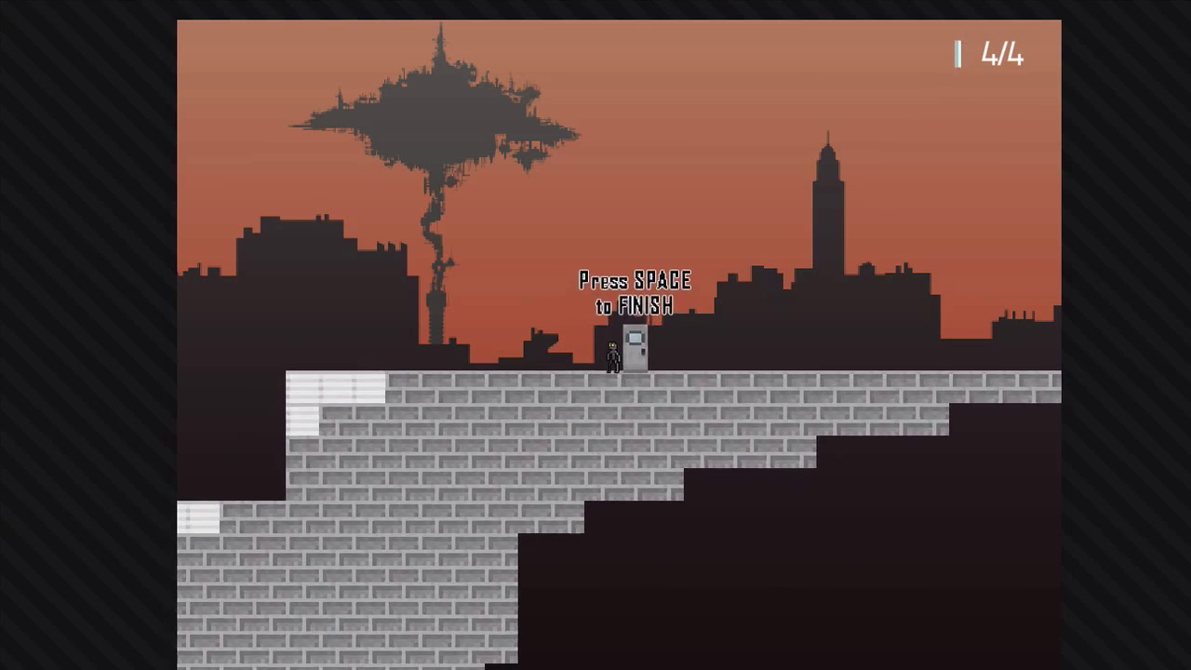
key(space)
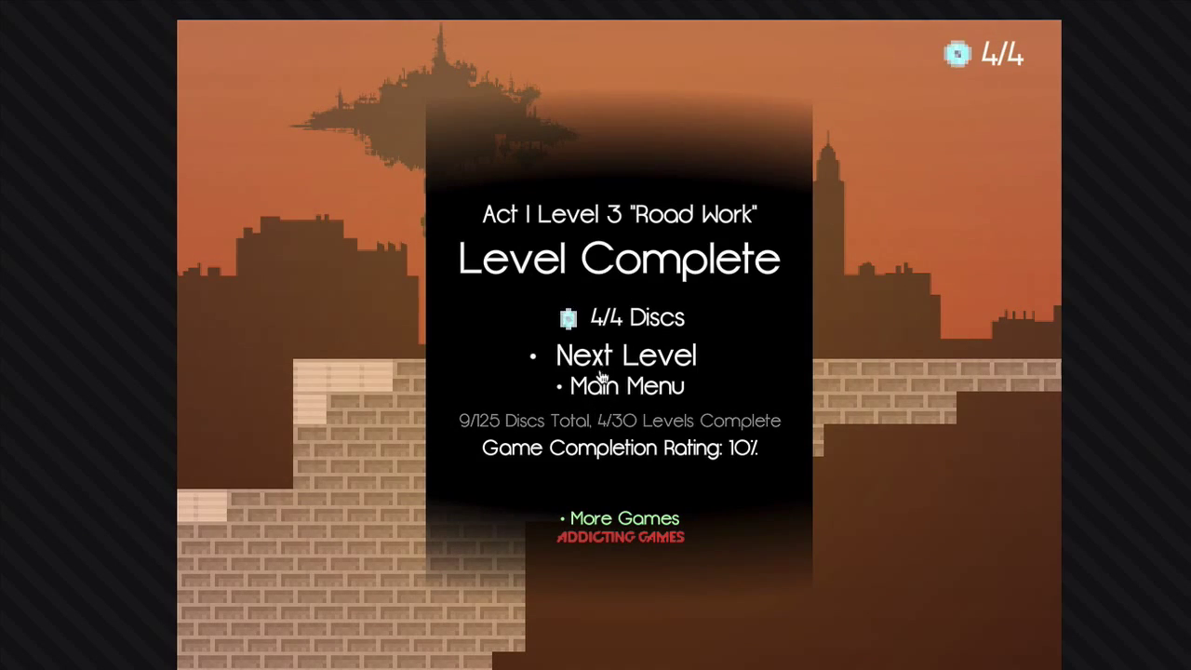
Load Bank Heist and head right toward the first computer terminal.
click(626, 354)
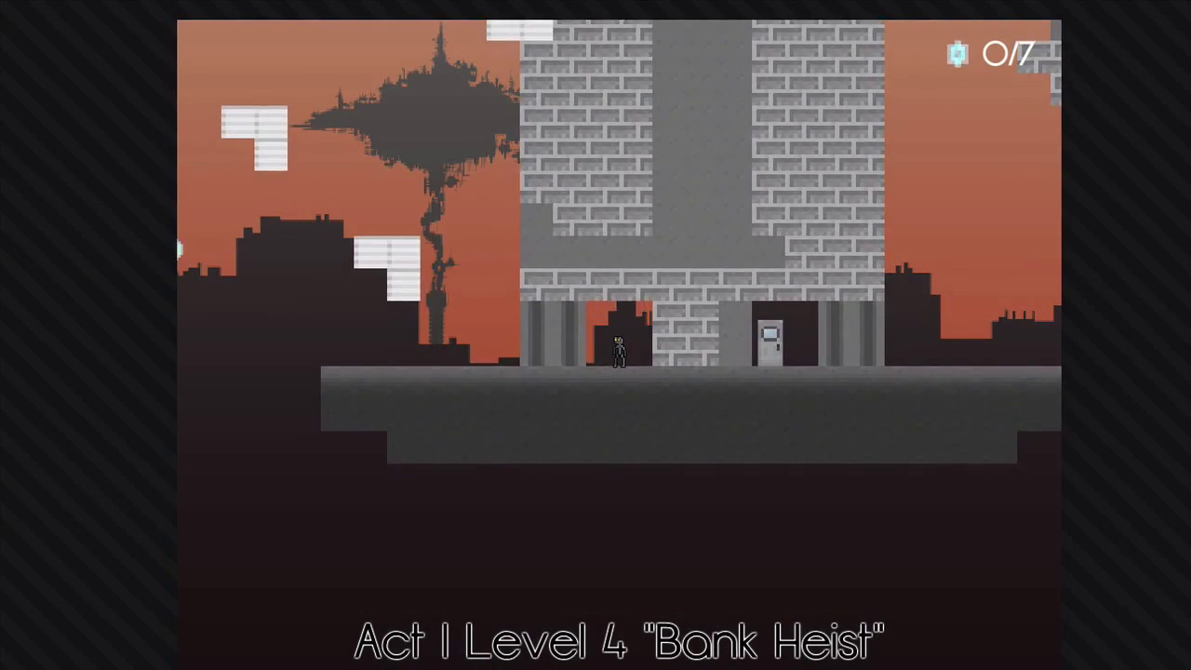
key(Right)
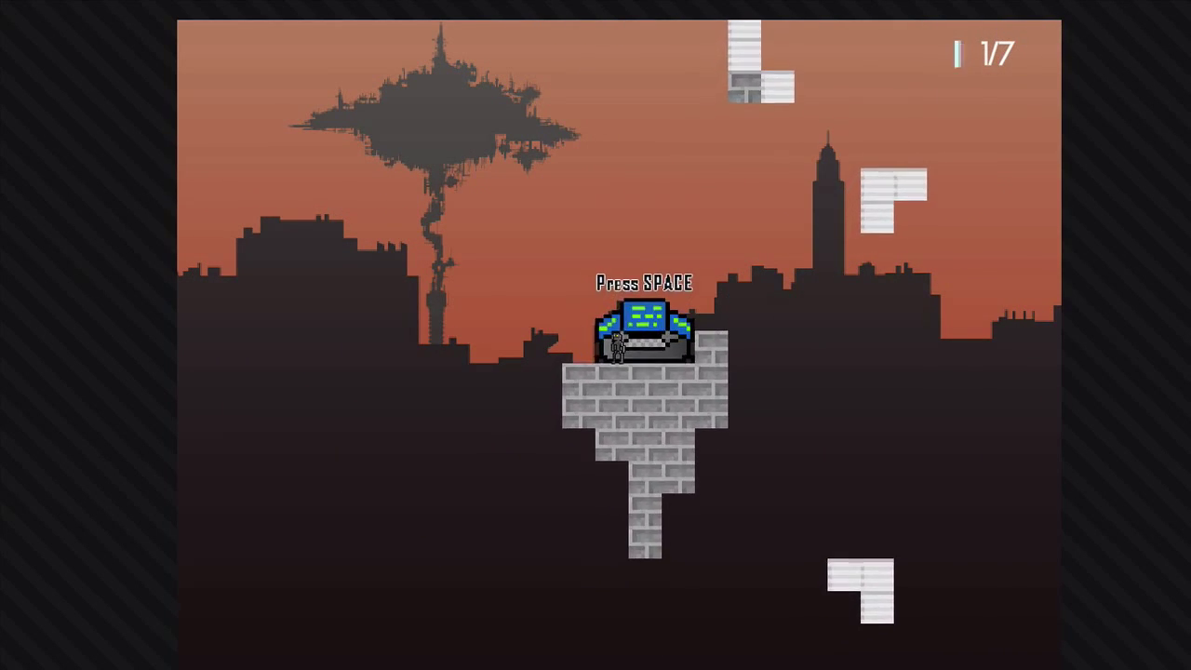
key(space)
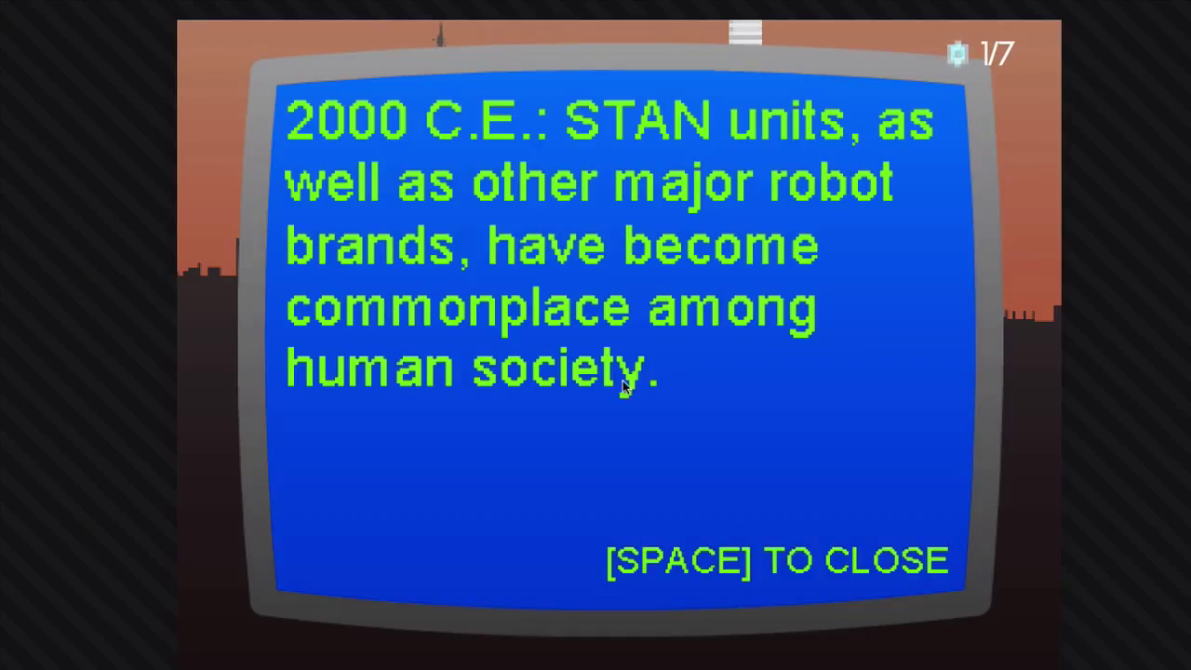
key(space)
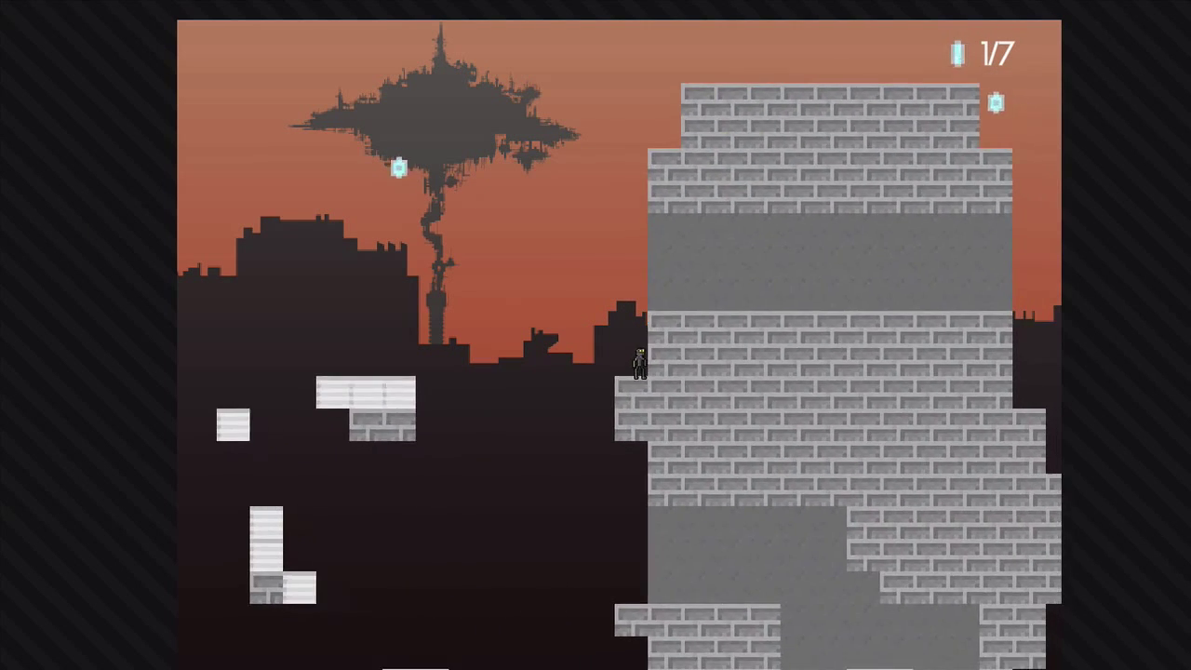
Jump across Bank Heist's tower and rooftops, collecting discs up to 5 of 7.
key(Space)
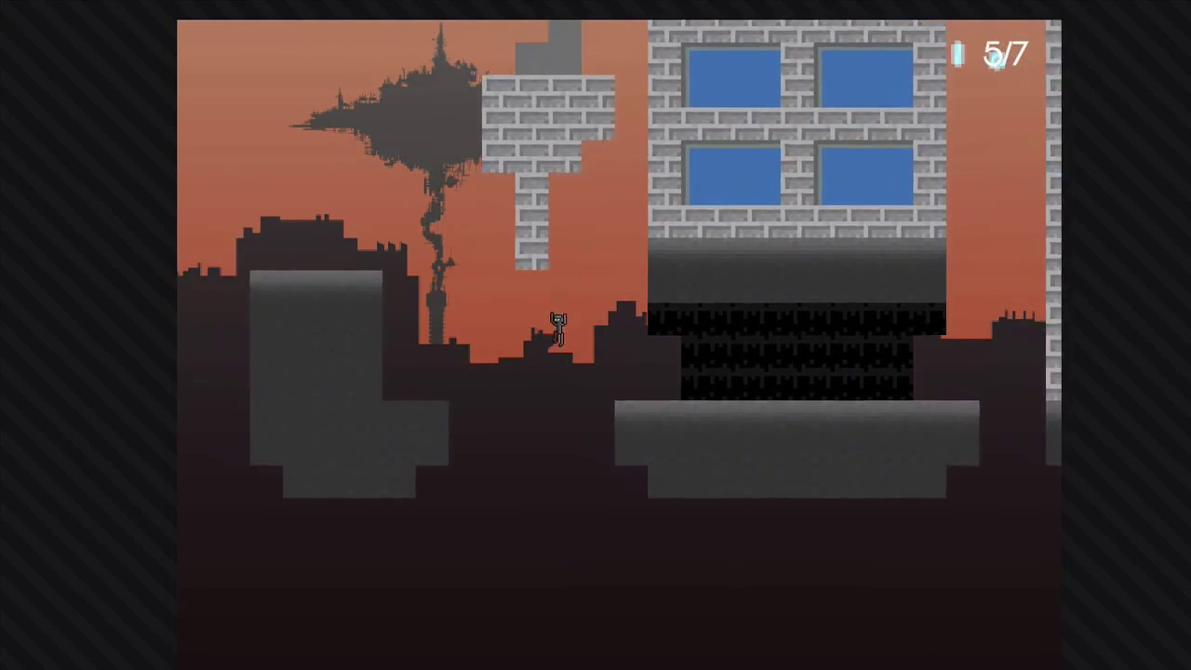
Walk right back to the exit door and finish Bank Heist with 5 of 7 discs.
key(Right)
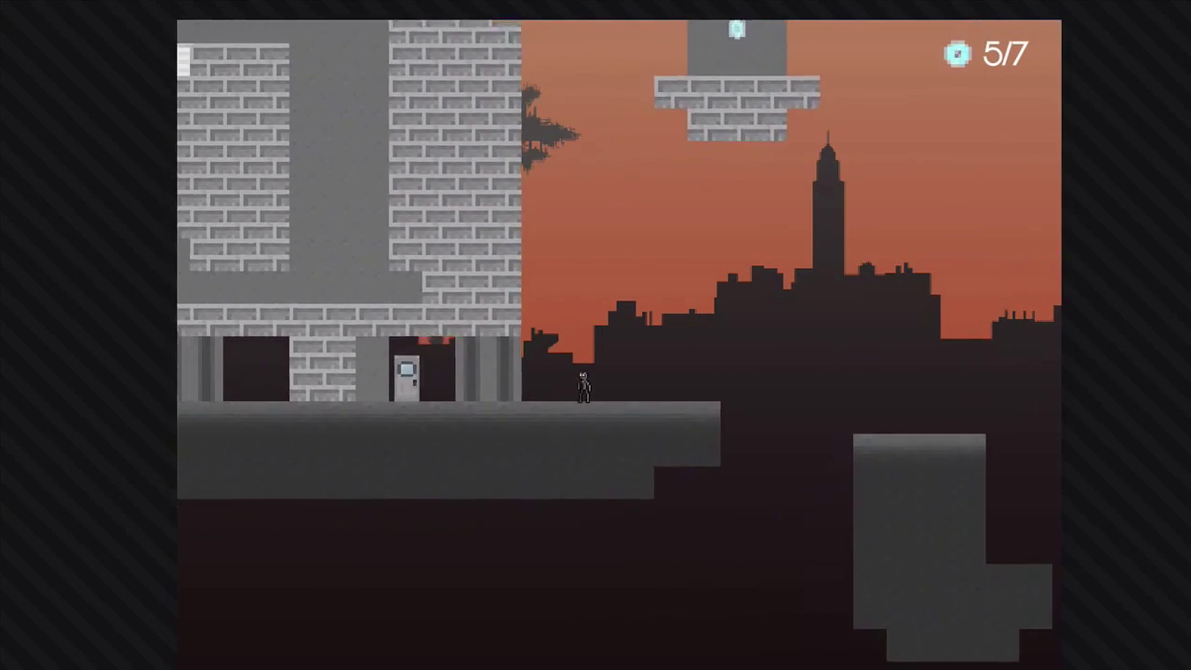
key(Right)
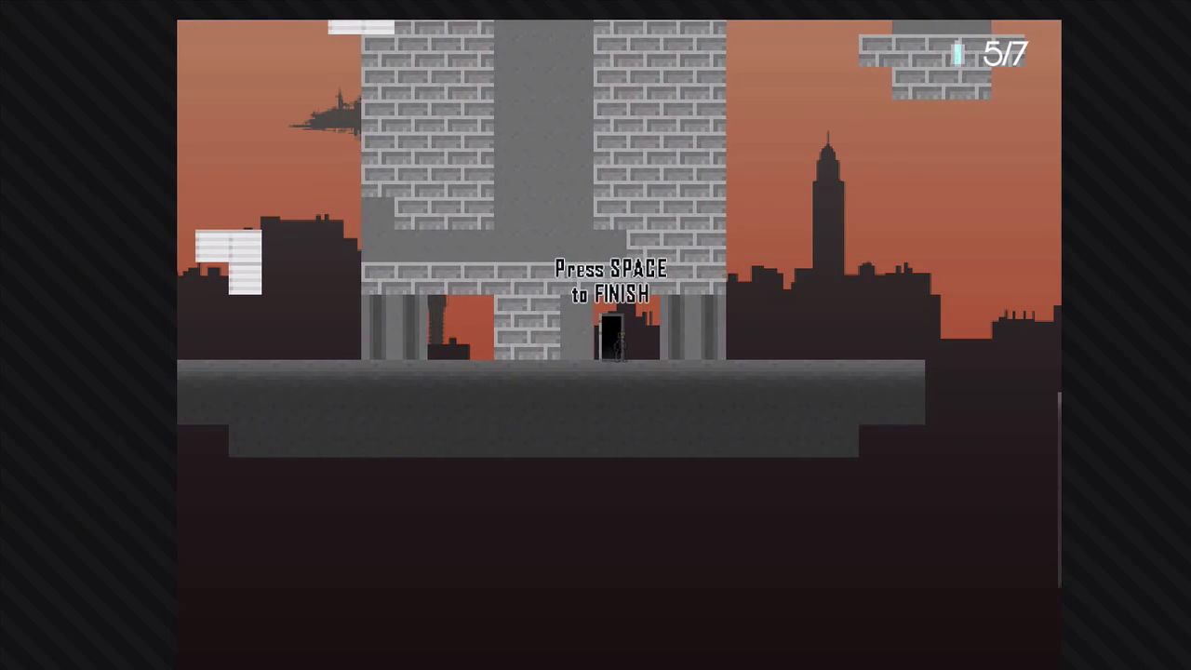
key(space)
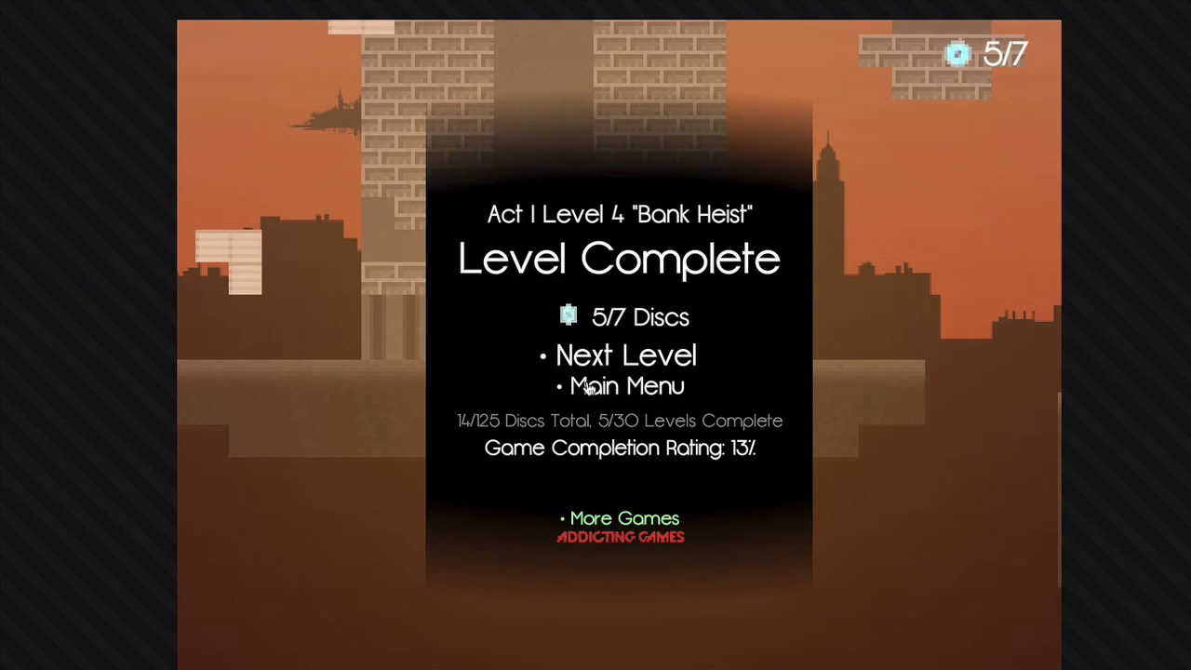
Load the next level and run STAN right across the brick ledge.
click(625, 354)
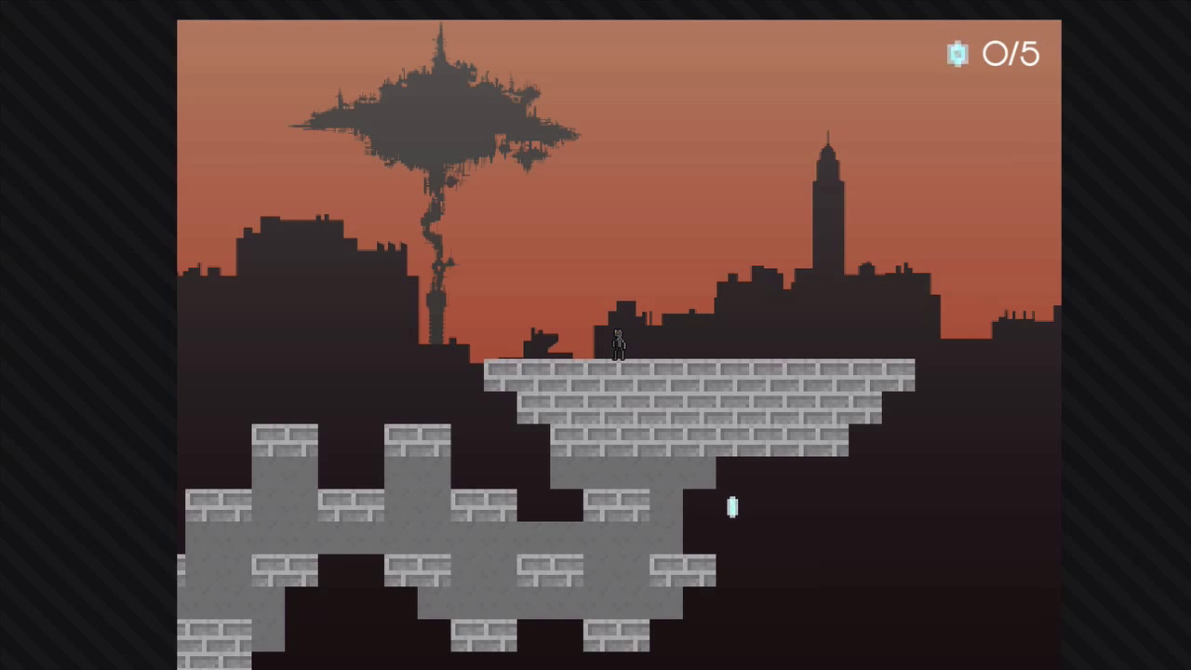
key(Right)
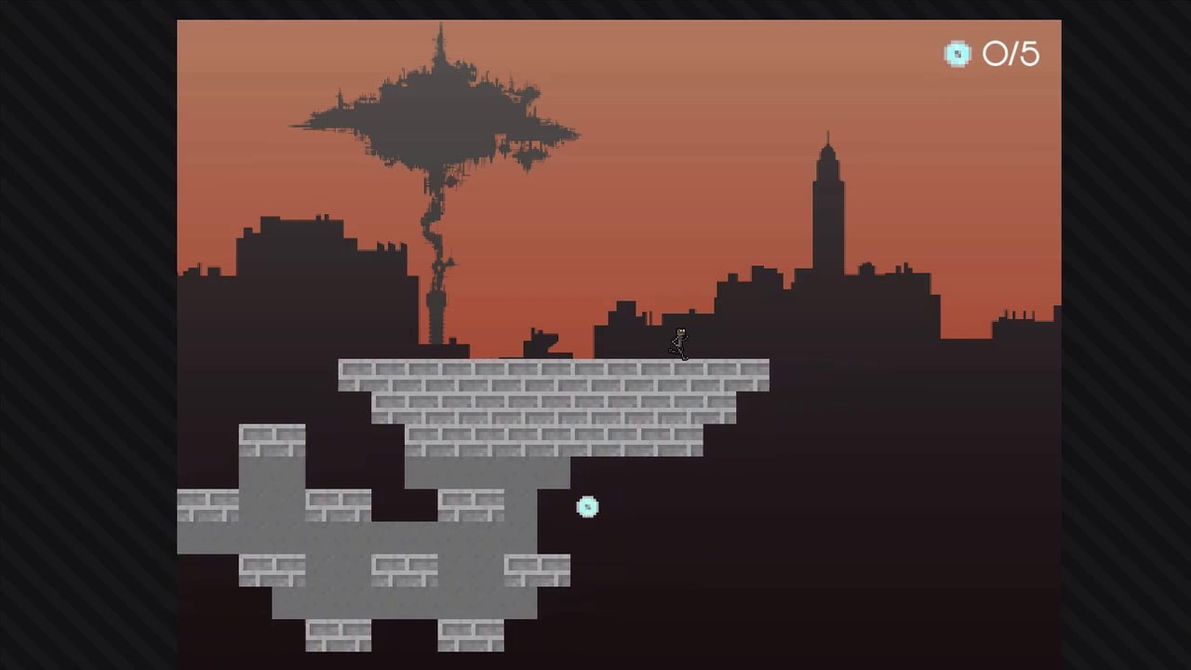